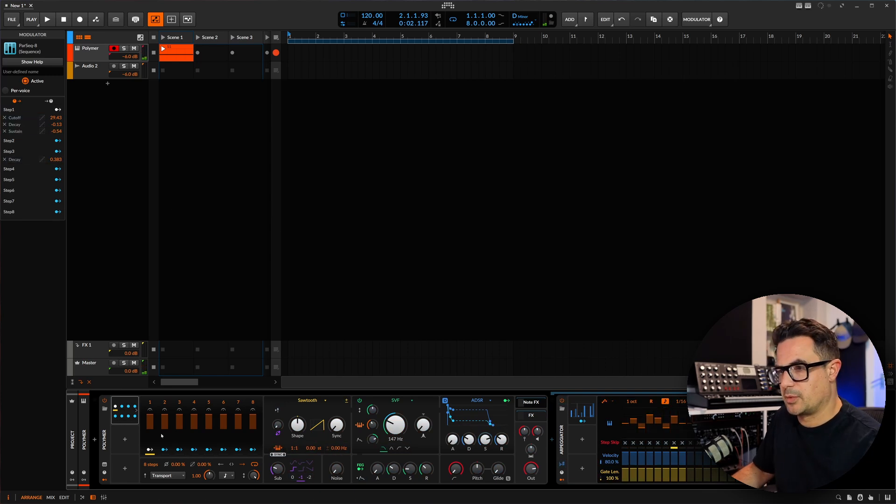
Step: Toggle playback while assigning ParSeq-8 steps 2, 4, 6, 7 and 8 to Polymer cutoff, decay and sustain targets
{"action": "left_click", "coordinate": [49, 21]}
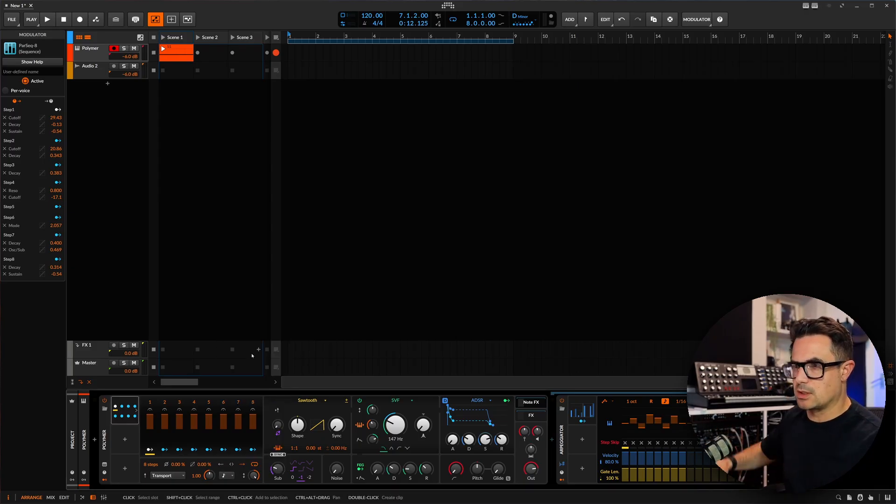
{"action": "left_click", "coordinate": [49, 20]}
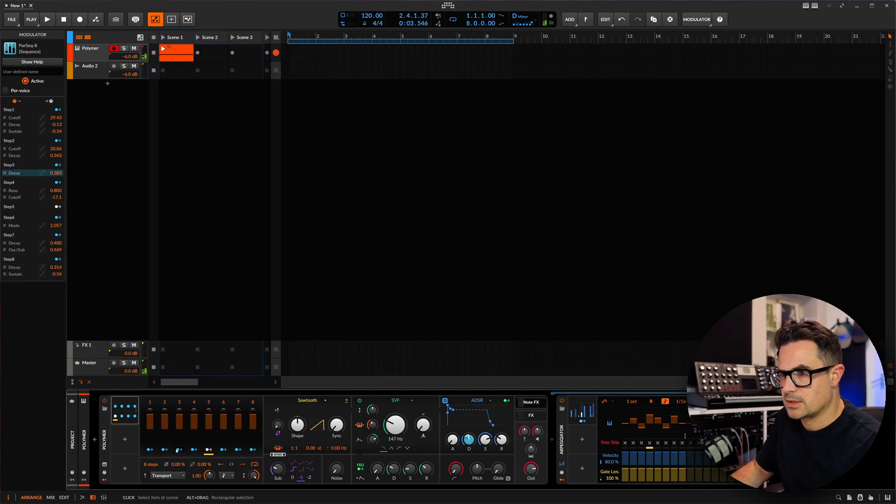
Step: With playback running, set a step's noise-level modulation depth and route steps to resonance, release, high-pass, sync and phase mod
{"action": "left_click", "coordinate": [48, 20]}
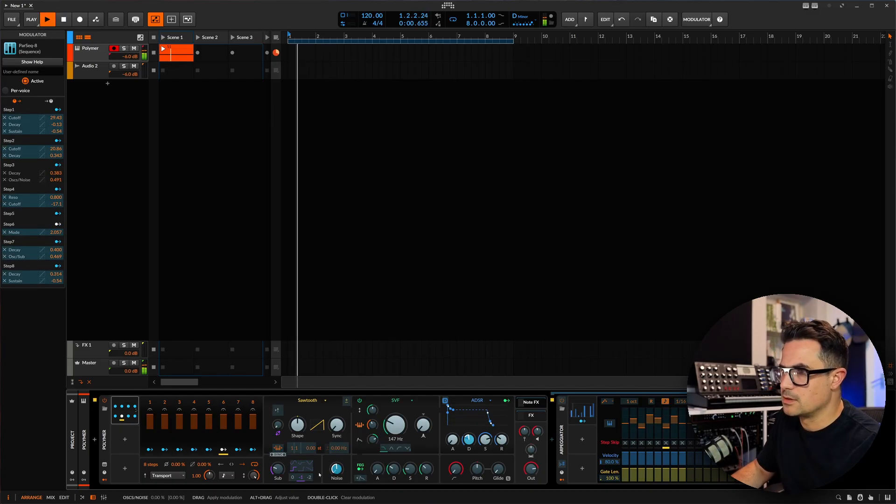
{"action": "left_click_drag", "start_coordinate": [337, 426], "coordinate": [337, 411]}
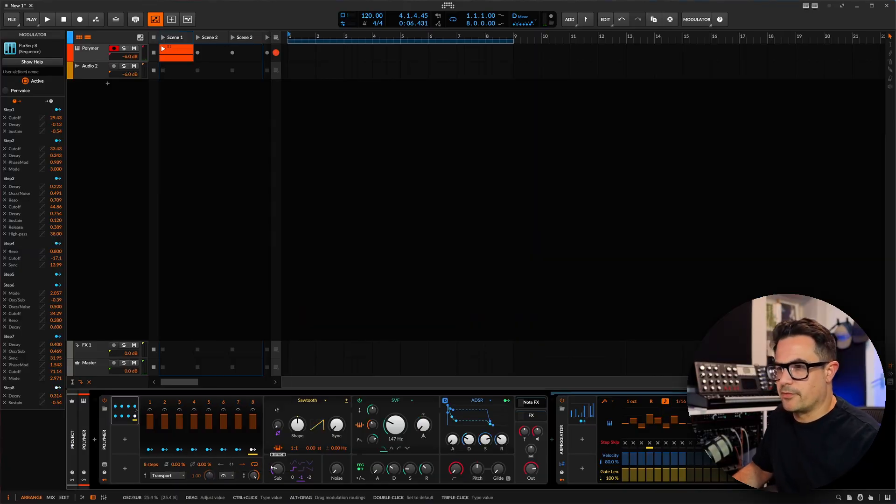
{"action": "left_click", "coordinate": [47, 18]}
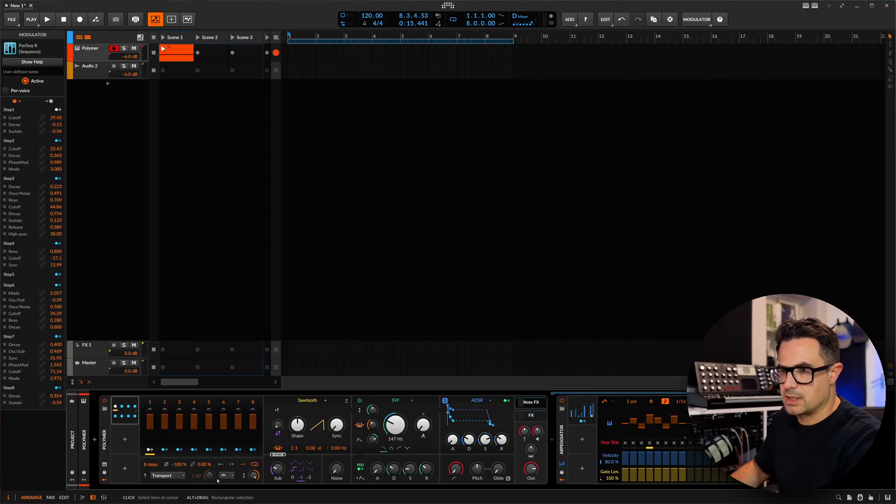
Step: Set ParSeq-8's step rate to a note value from the rate-unit list and resume playback
{"action": "left_click", "coordinate": [235, 476]}
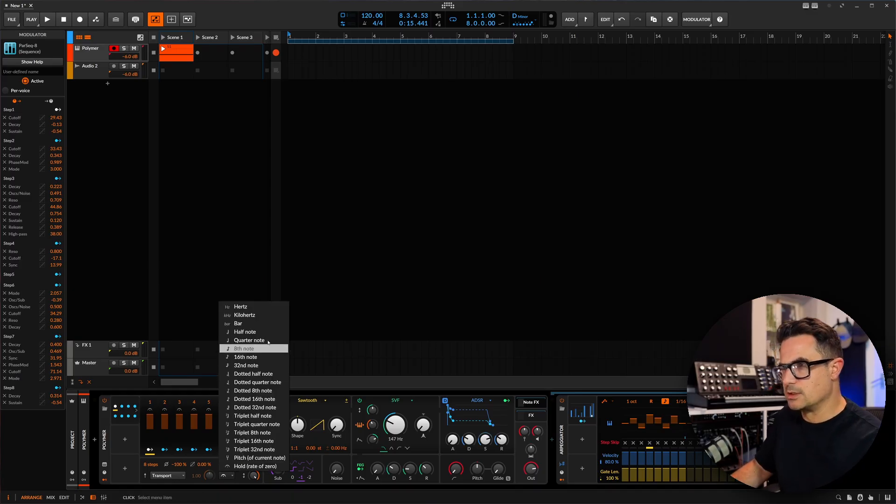
{"action": "mouse_move", "coordinate": [245, 332]}
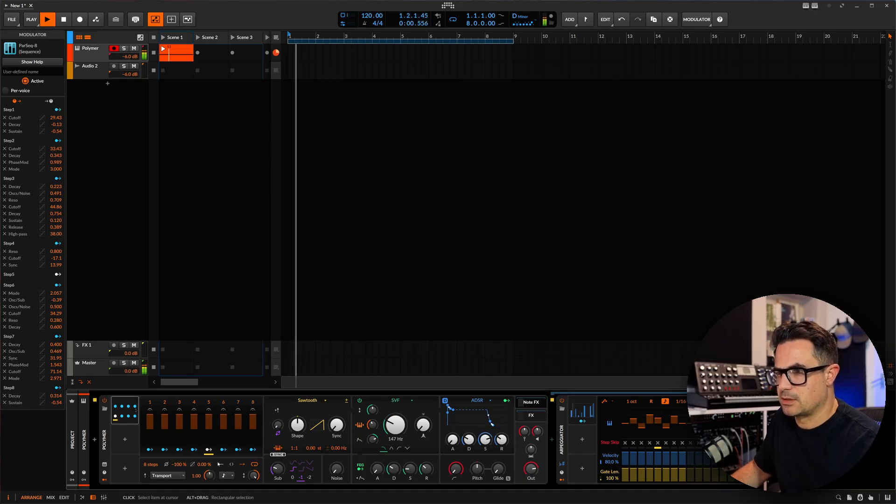
{"action": "left_click", "coordinate": [68, 19]}
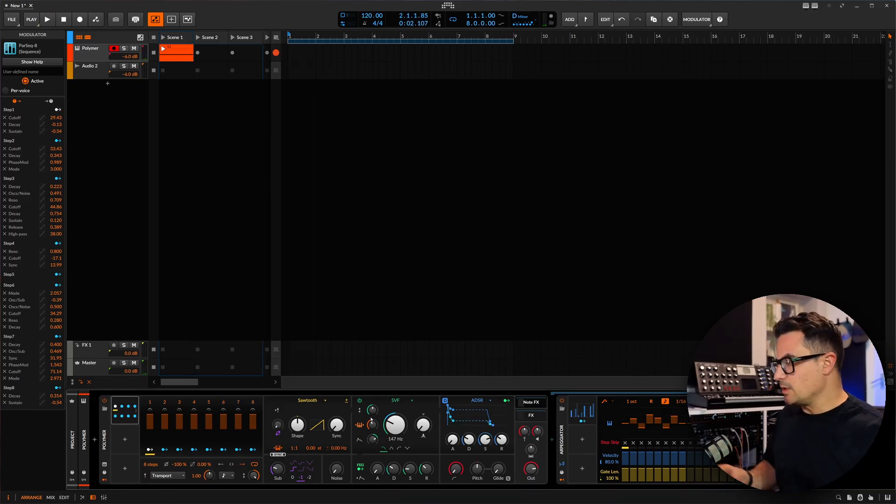
{"action": "left_click", "coordinate": [47, 20]}
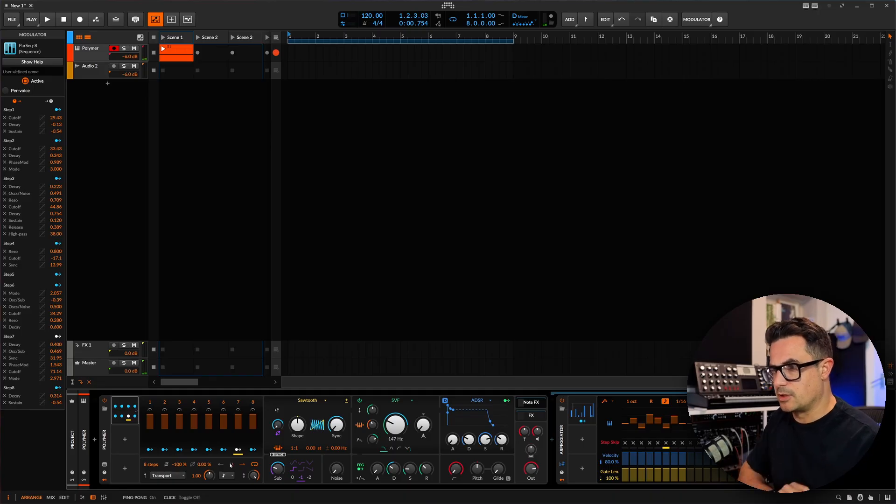
Step: Toggle playback while a second ParSeq-8 modulator is added to the Polymer chain
{"action": "left_click", "coordinate": [48, 21]}
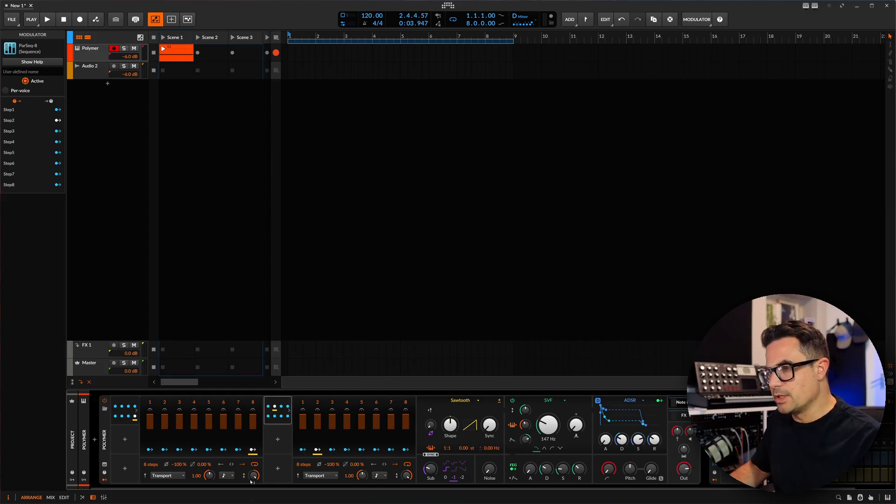
{"action": "left_click", "coordinate": [49, 21]}
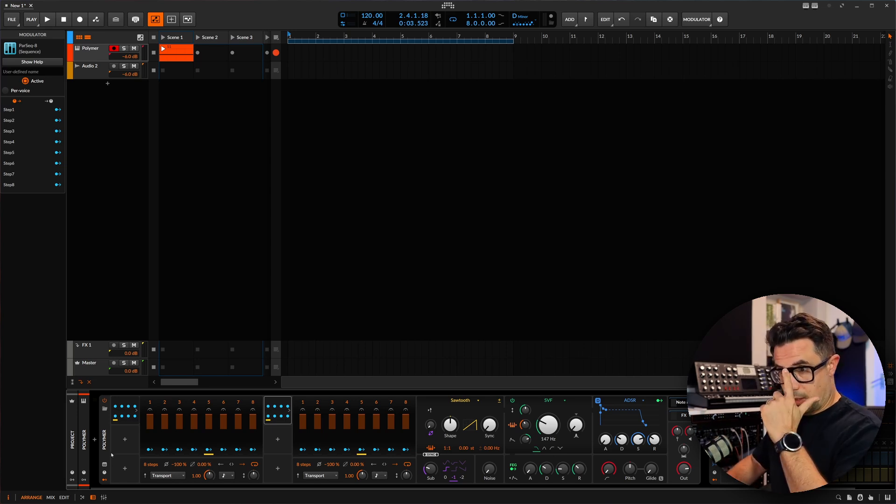
Step: Search 'par' in the modulator browser and highlight ParSeq-8 as another modulator for Polymer
{"action": "left_click", "coordinate": [124, 439]}
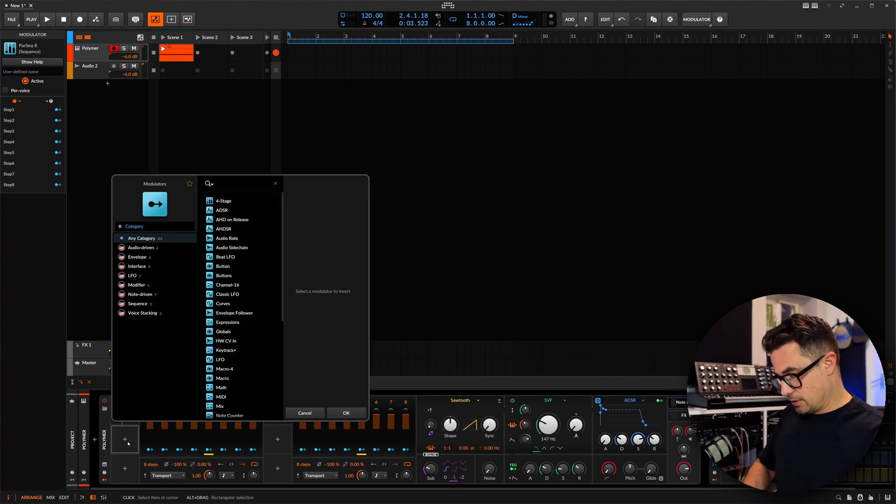
{"action": "type", "text": "par"}
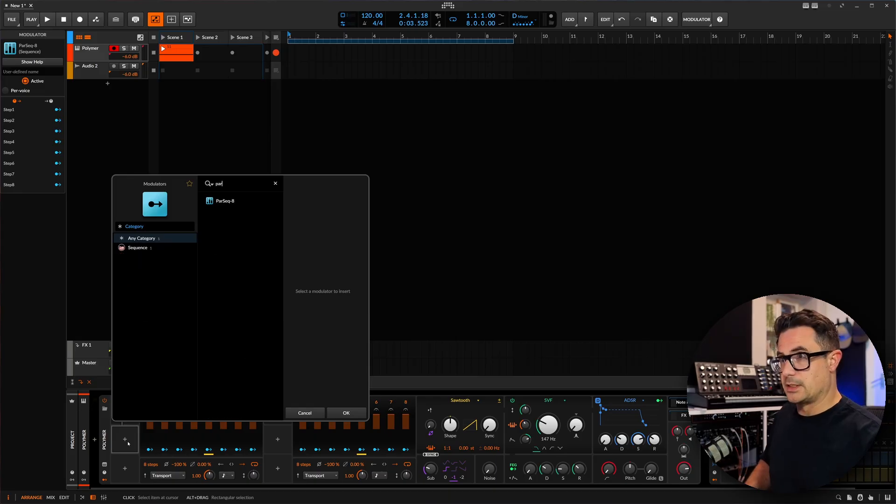
{"action": "left_click", "coordinate": [225, 201]}
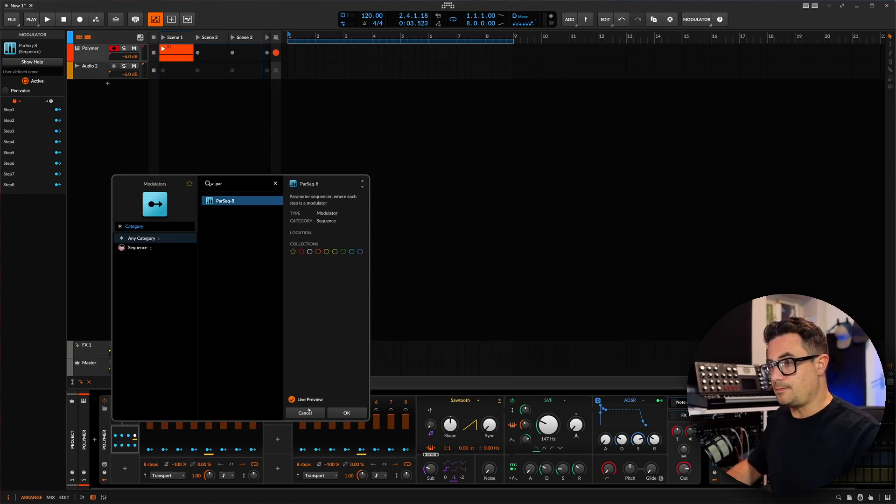